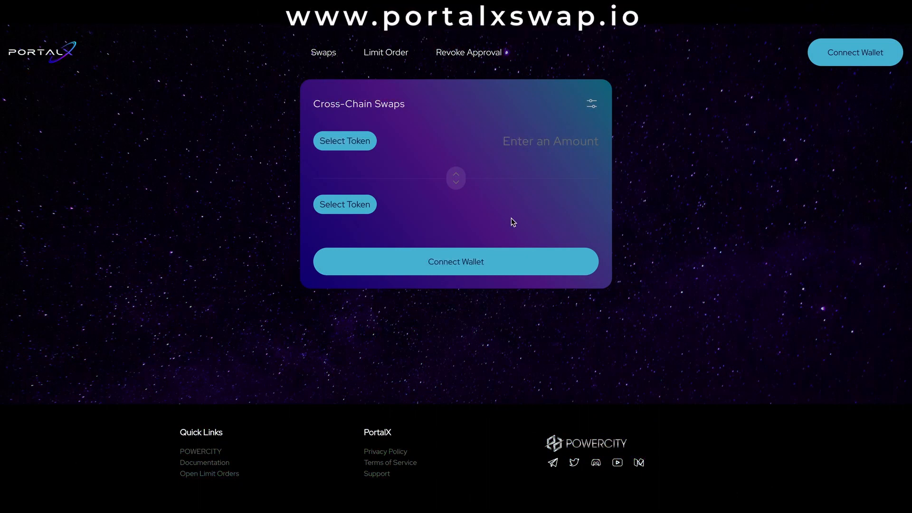
mouse_move(777, 136)
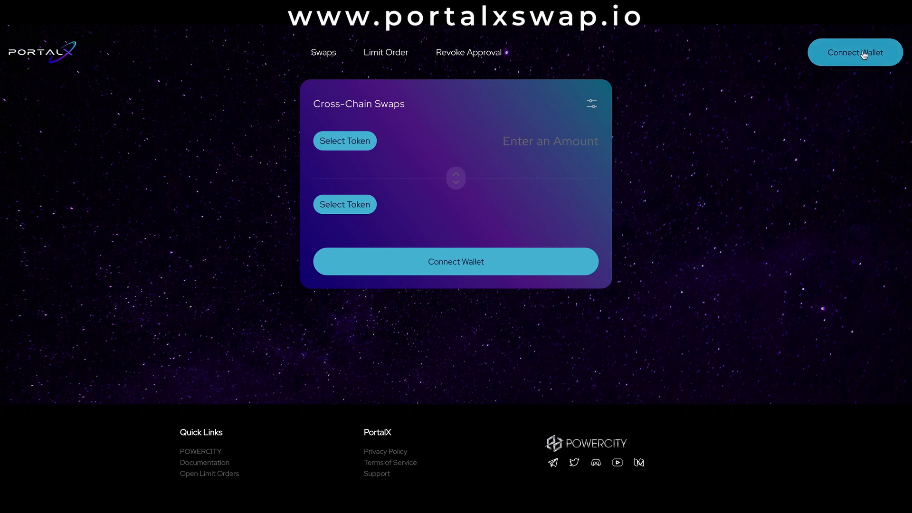
Connect the MetaMask wallet to PortalX Swap.
left_click(854, 52)
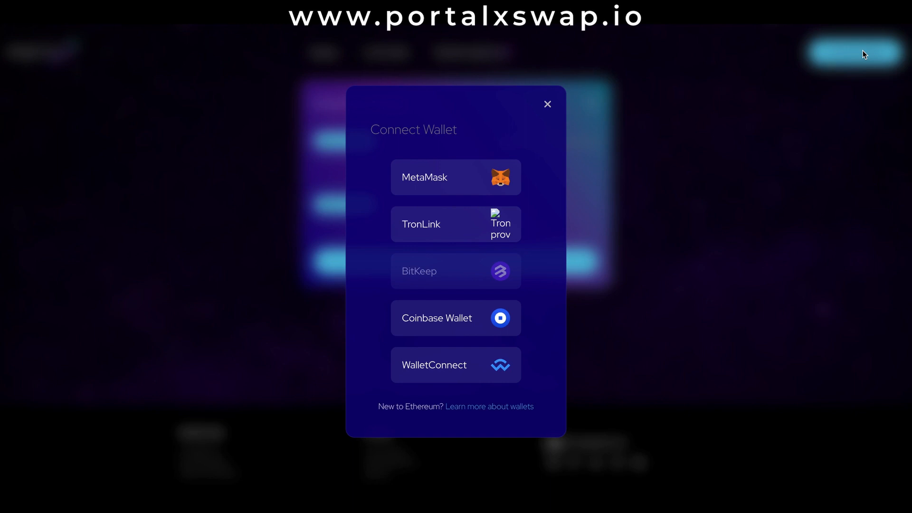
mouse_move(585, 158)
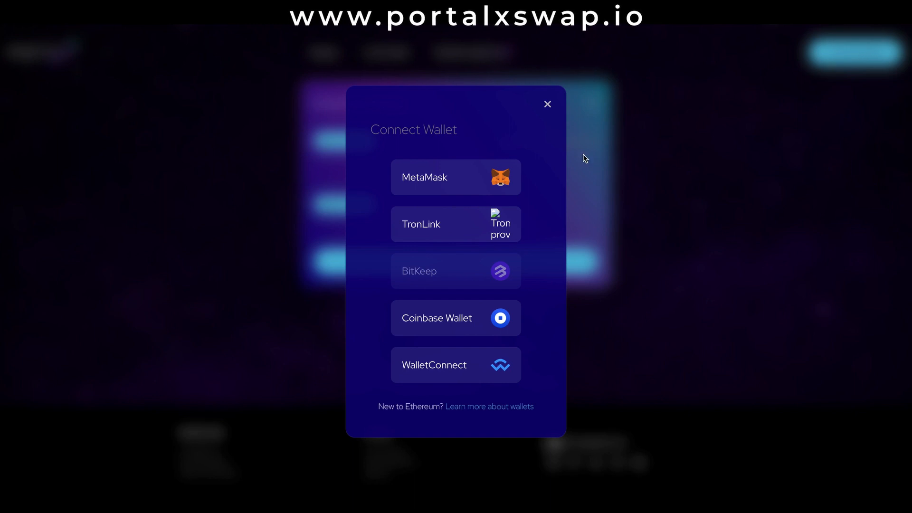
left_click(546, 104)
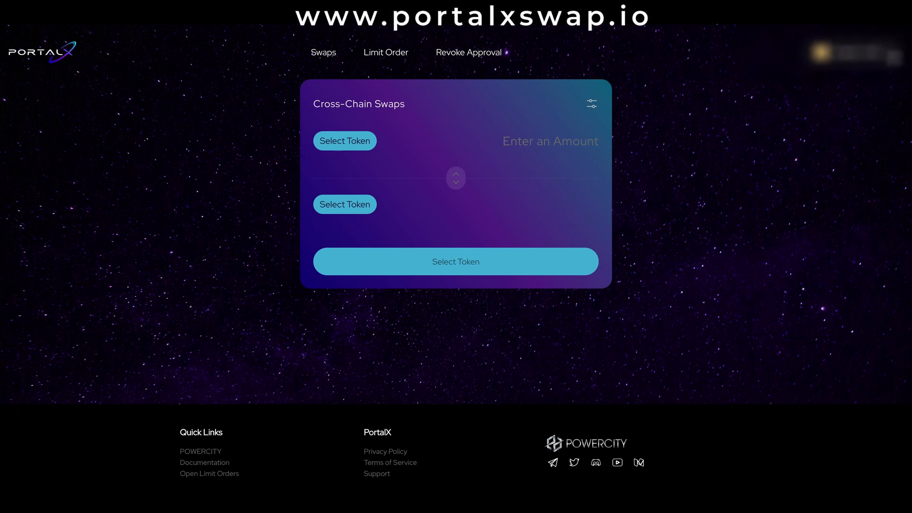
Go to Revoke Approval from the connected wallet's account menu.
left_click(852, 51)
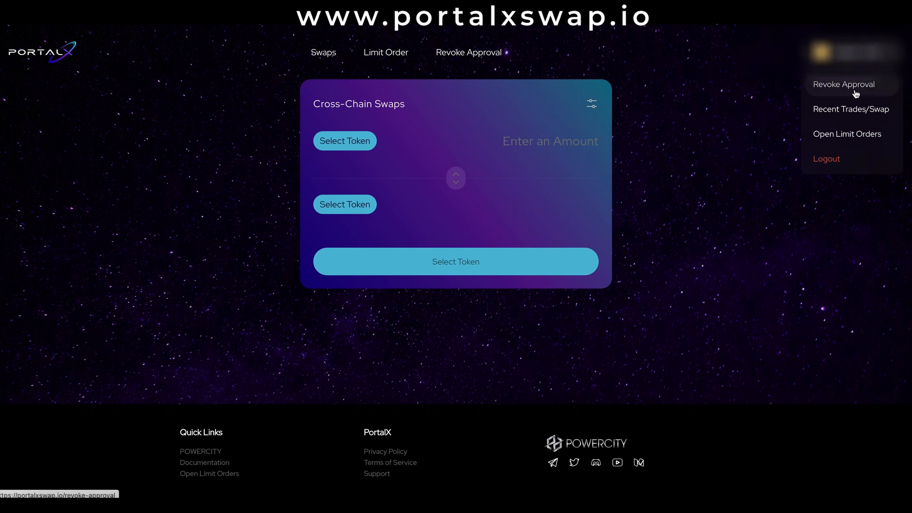
left_click(844, 84)
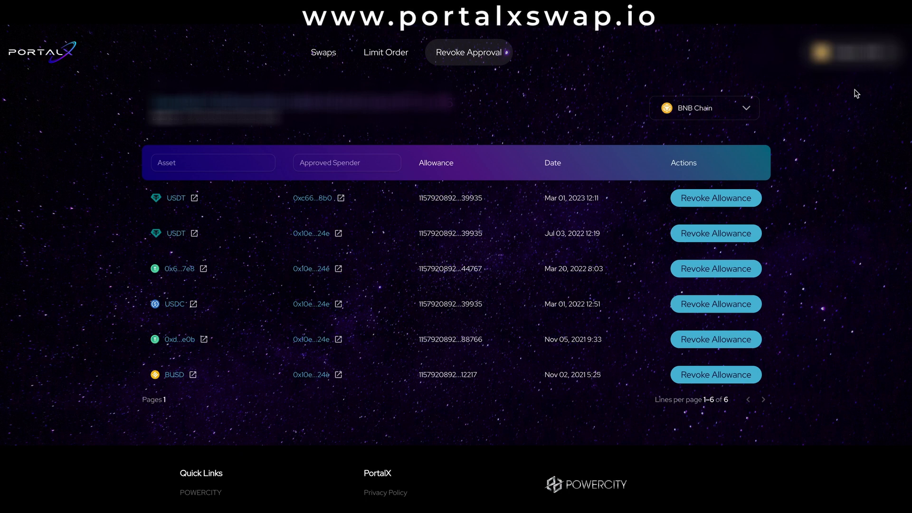
mouse_move(572, 81)
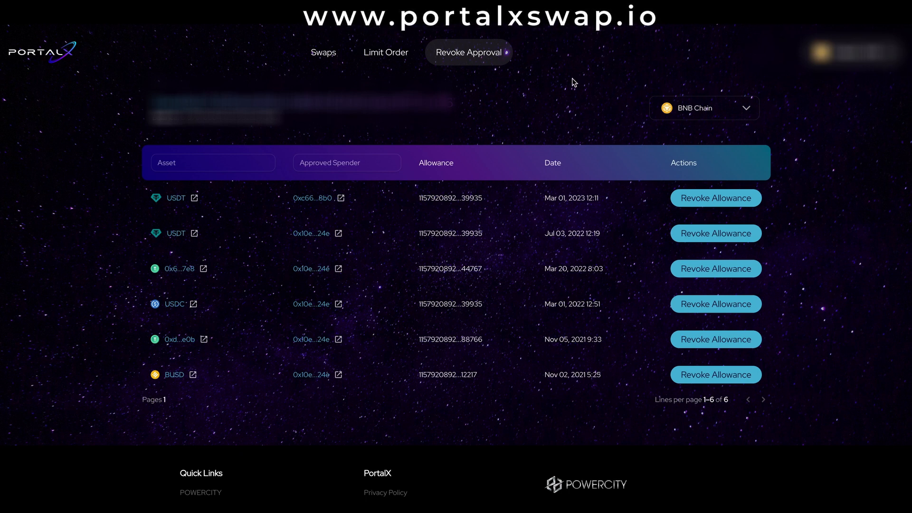
mouse_move(449, 198)
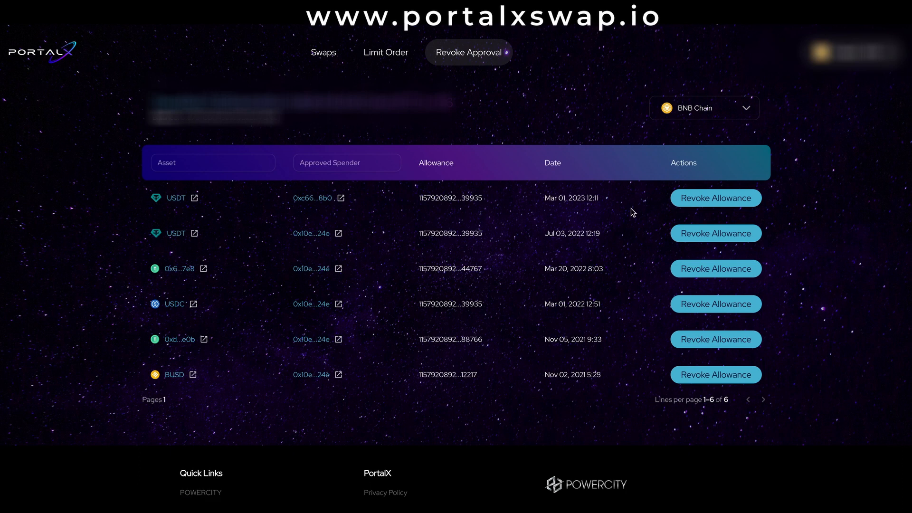
mouse_move(658, 207)
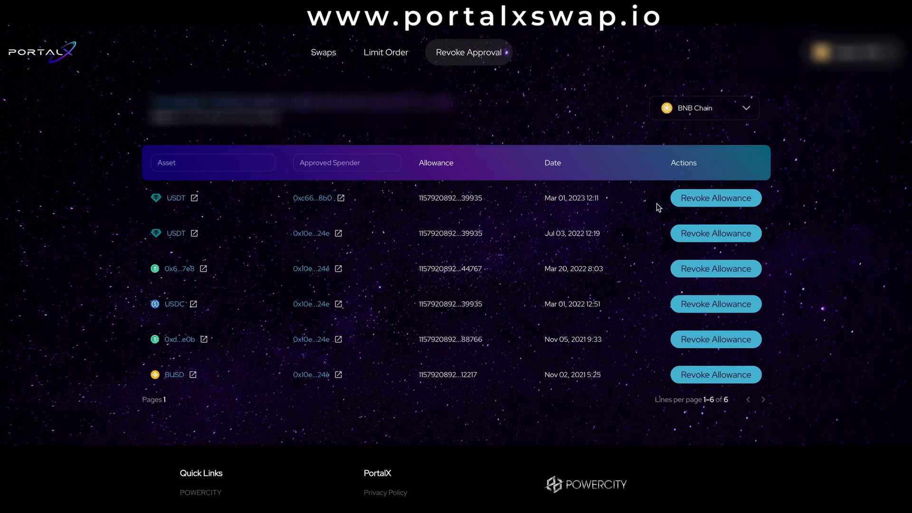
Revoke the Mar 01, 2023 USDT allowance, confirming in MetaMask and Trezor.
left_click(715, 198)
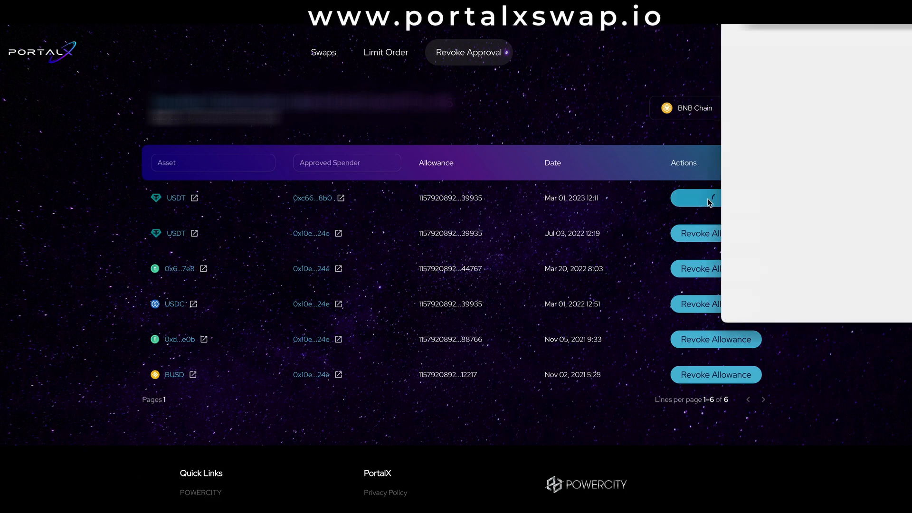
left_click(695, 197)
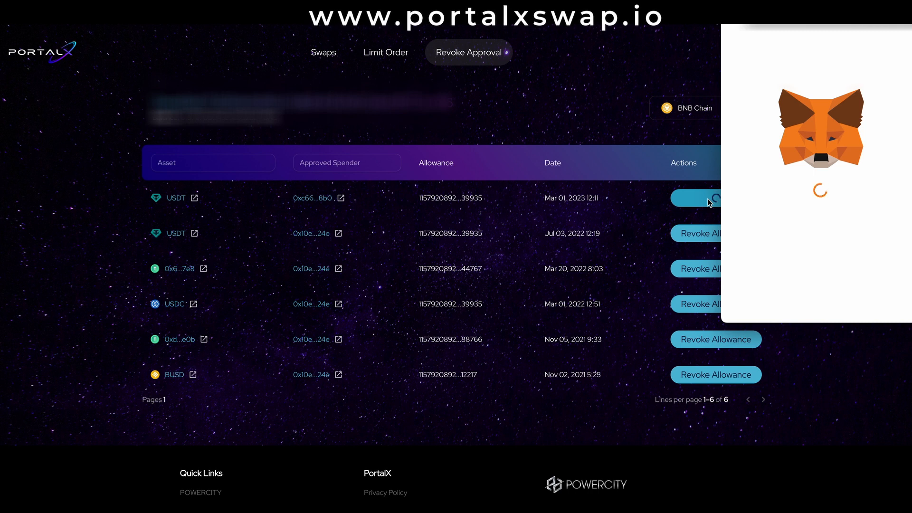
left_click(701, 197)
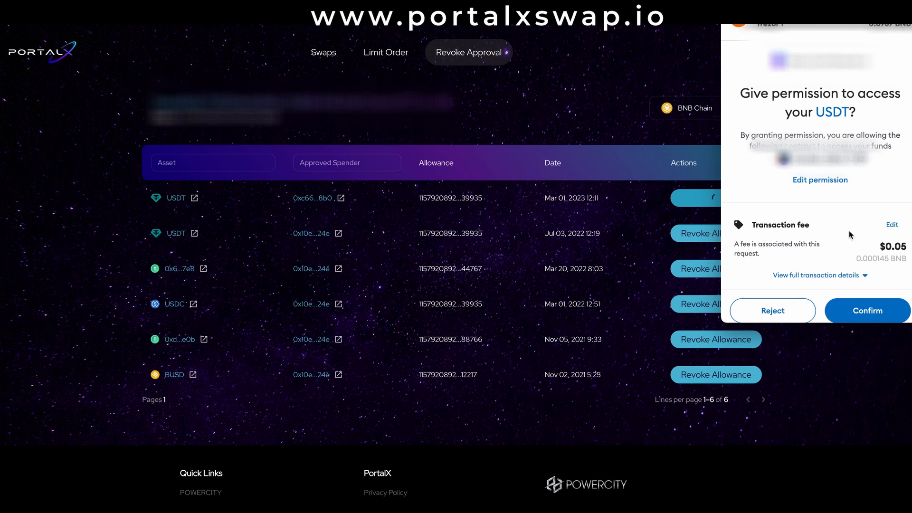
left_click(865, 301)
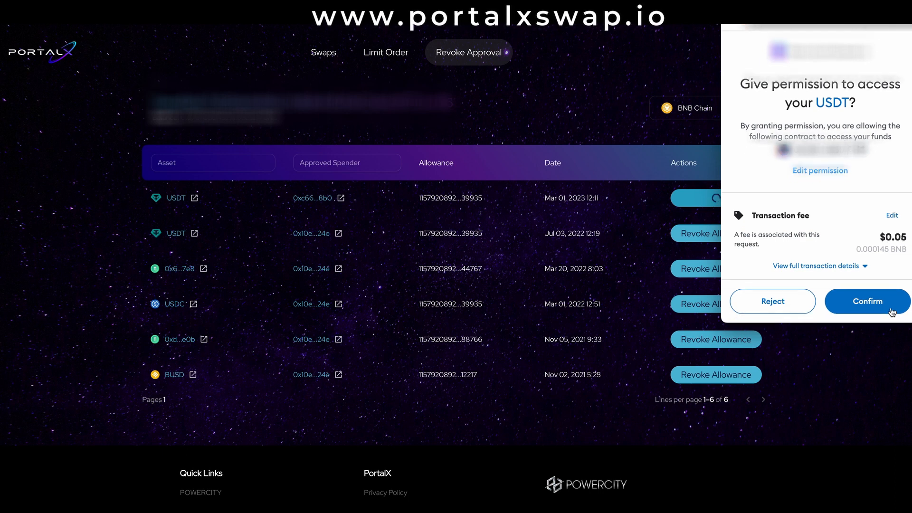
left_click(866, 301)
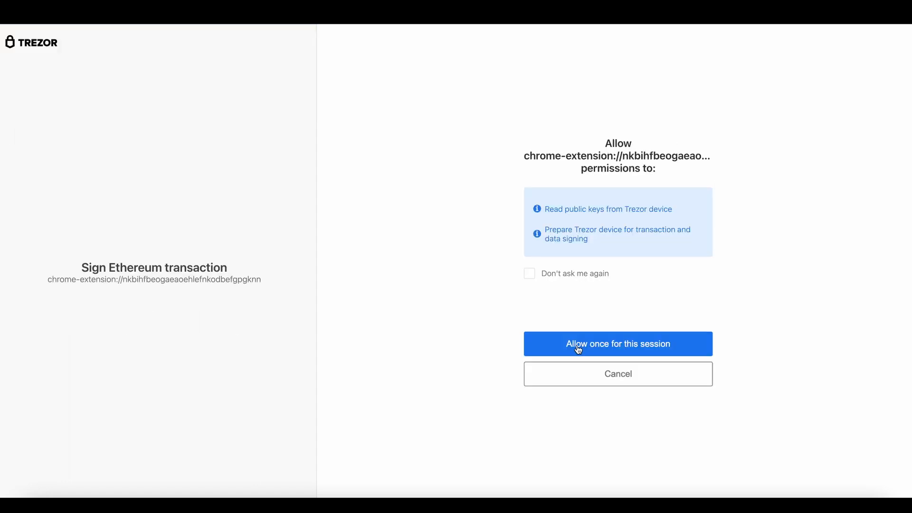
left_click(618, 343)
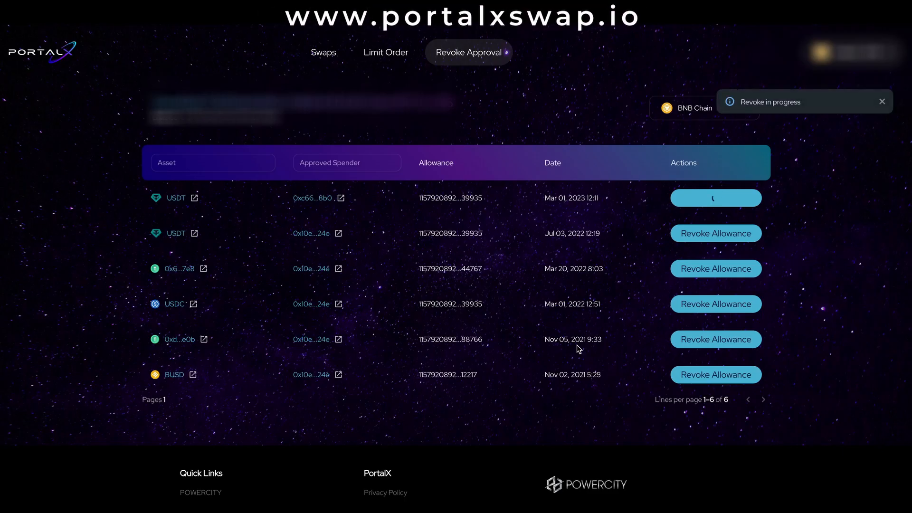